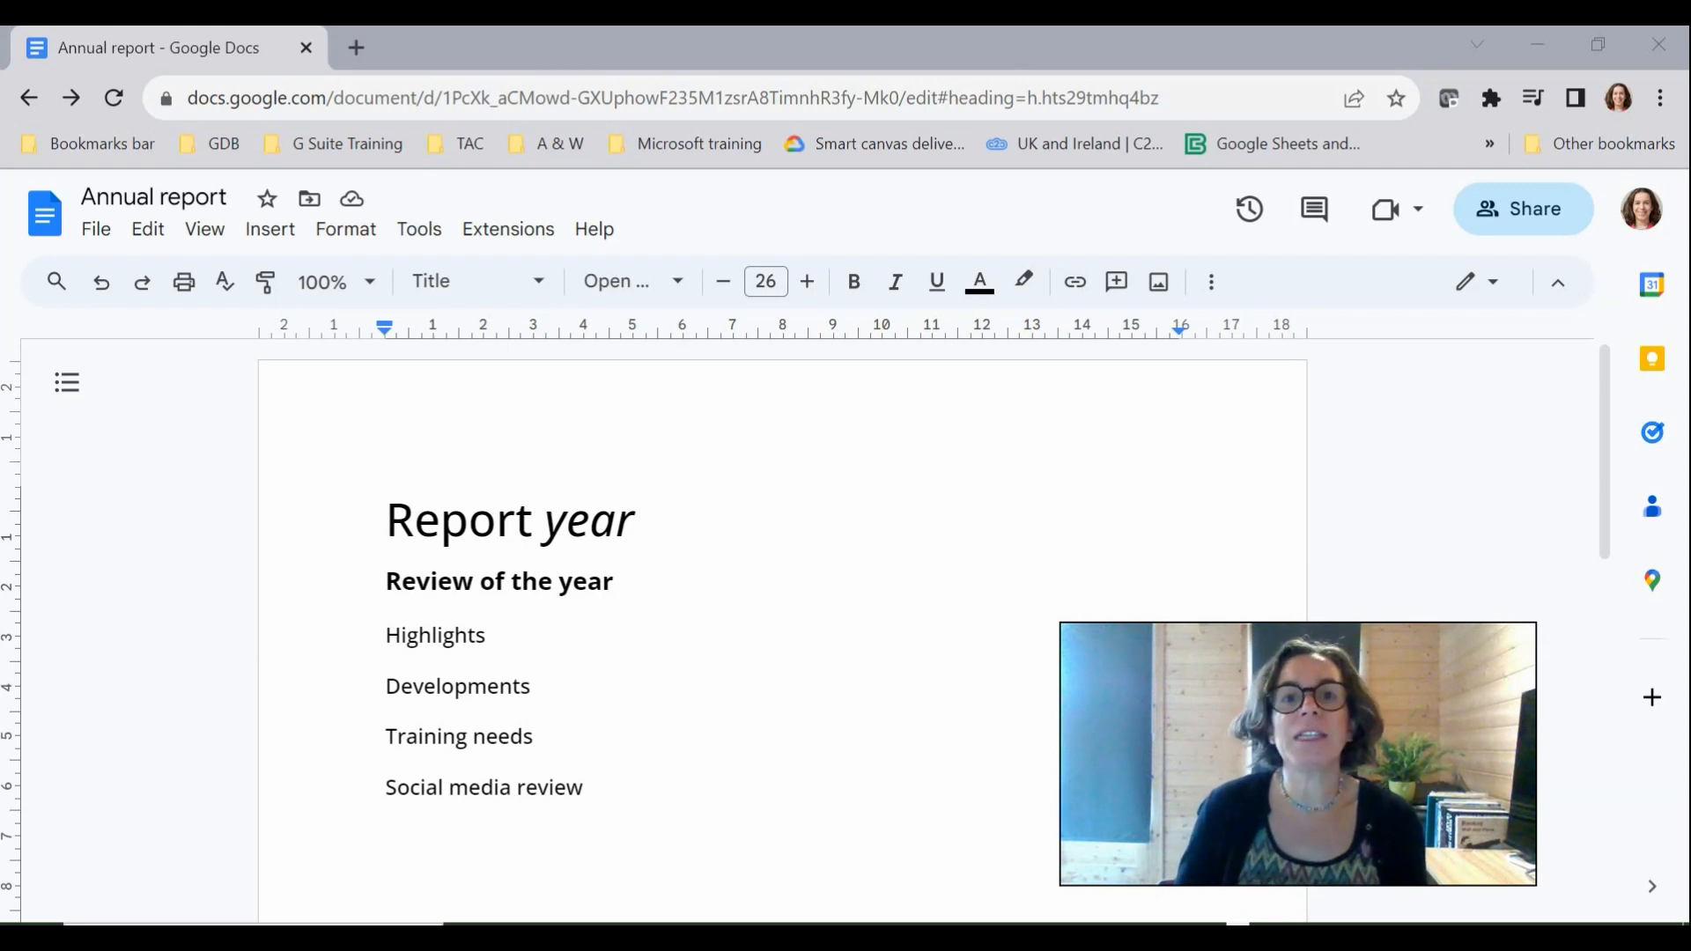
Replace the 'edit#heading=…' ending of the Annual report URL with /copy.
click(668, 97)
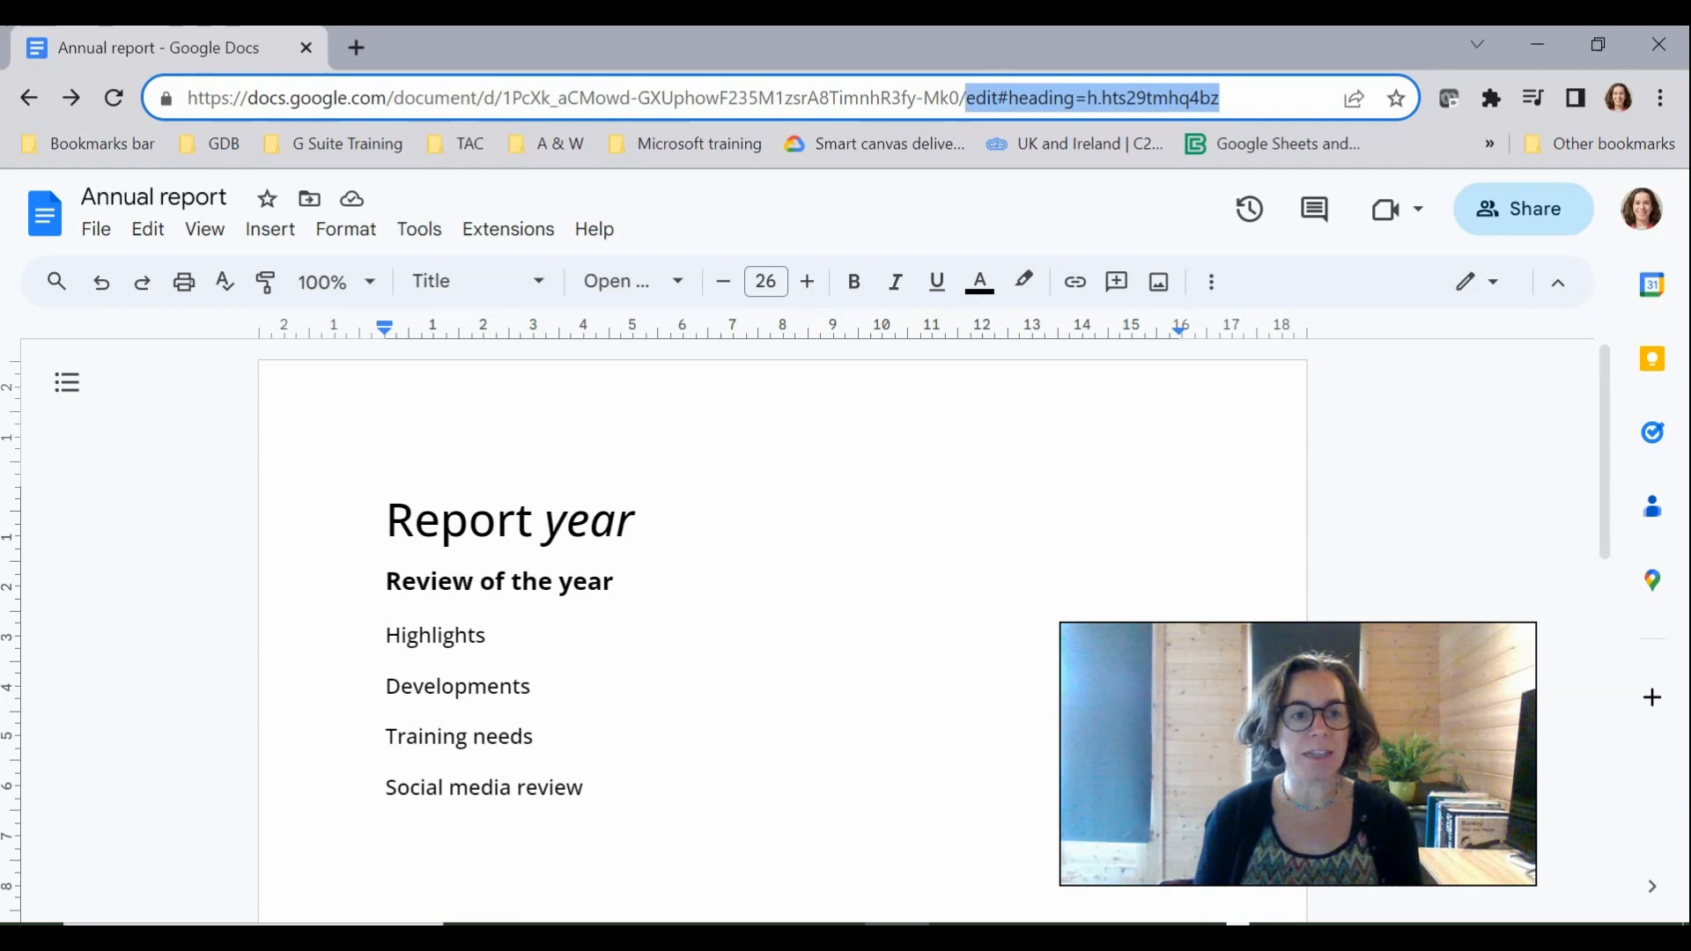
text(/copy)
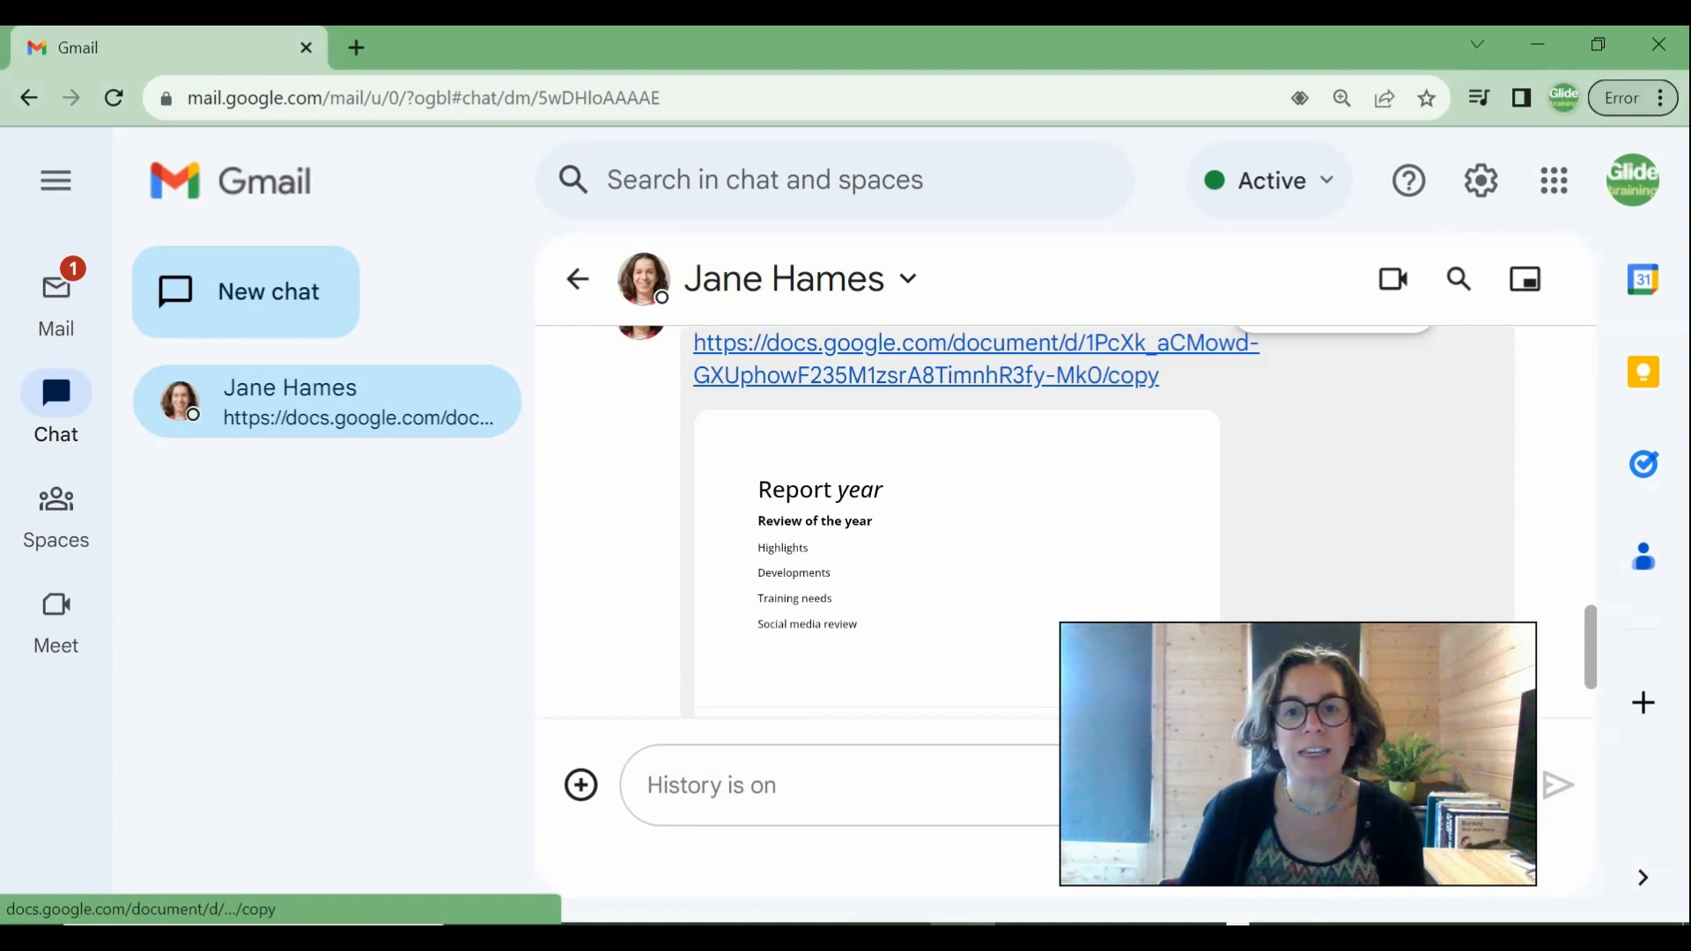
Follow the /copy link from the Gmail chat and make 'Copy of Annual report'.
click(974, 343)
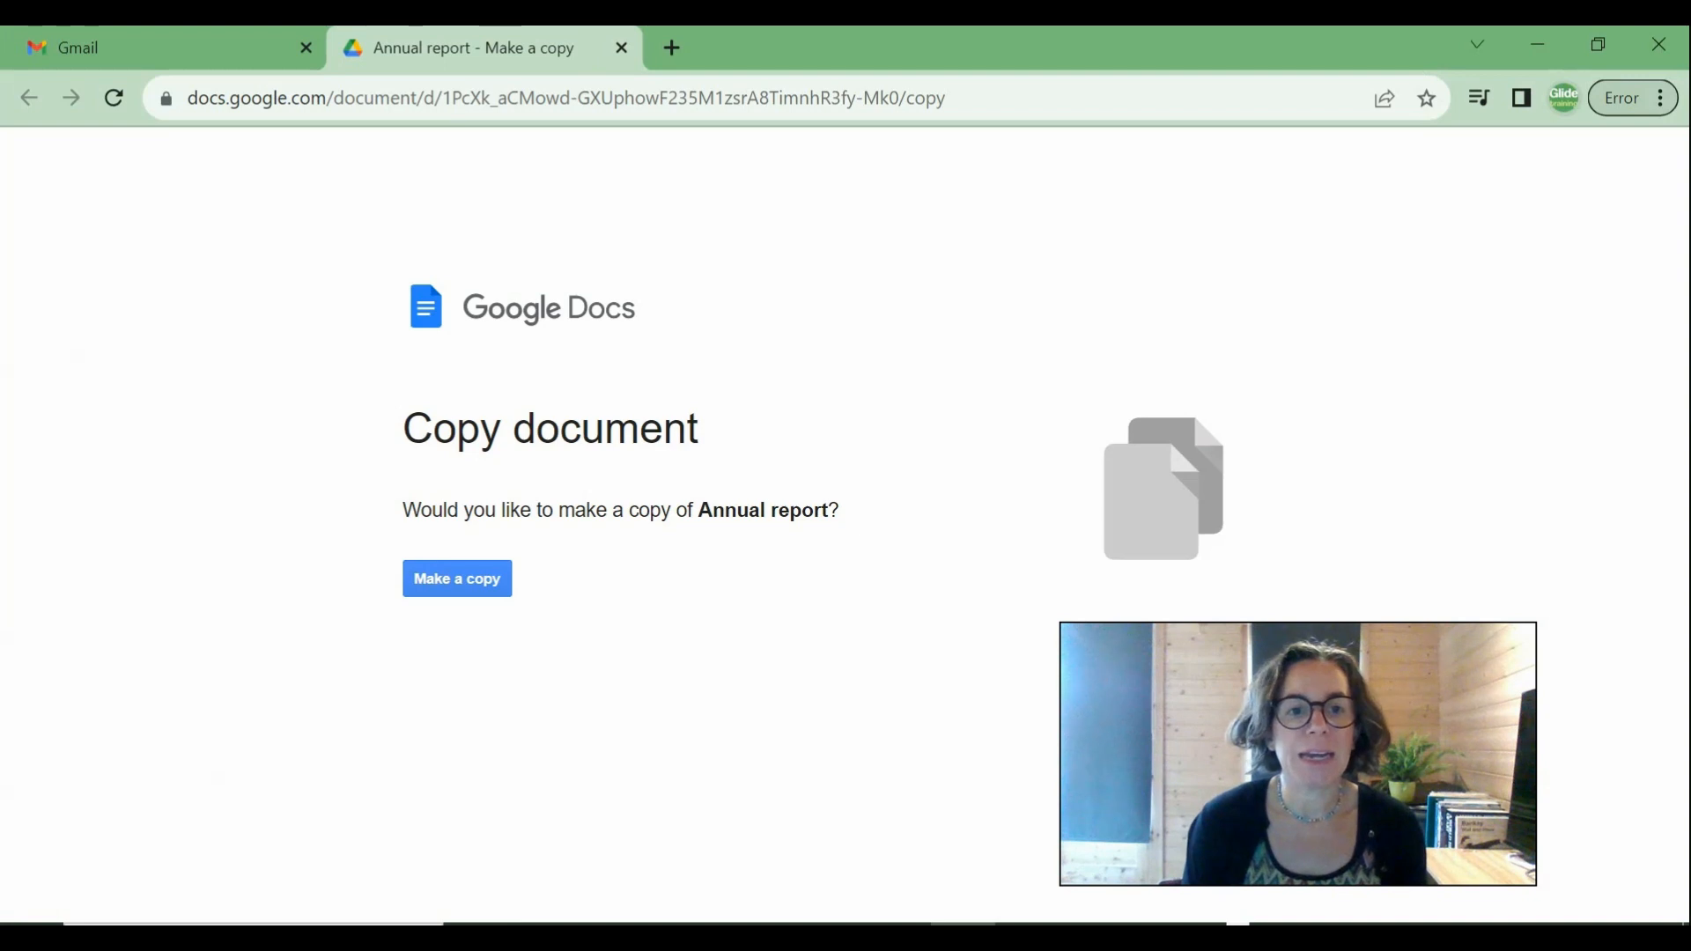
click(456, 578)
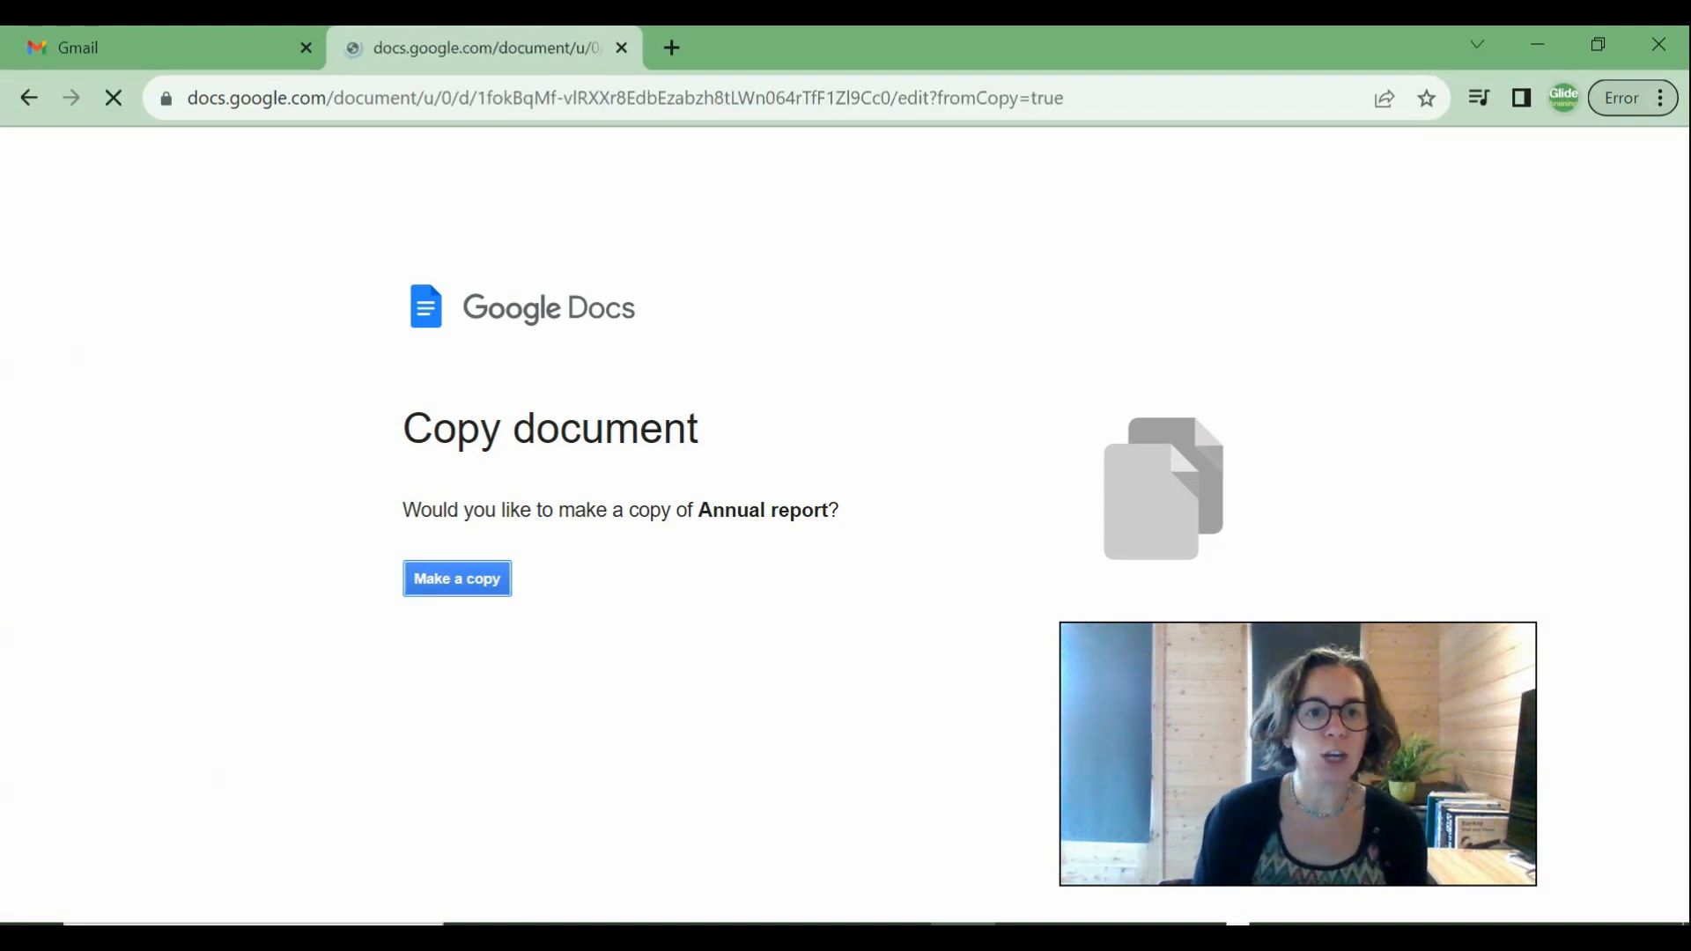
click(456, 578)
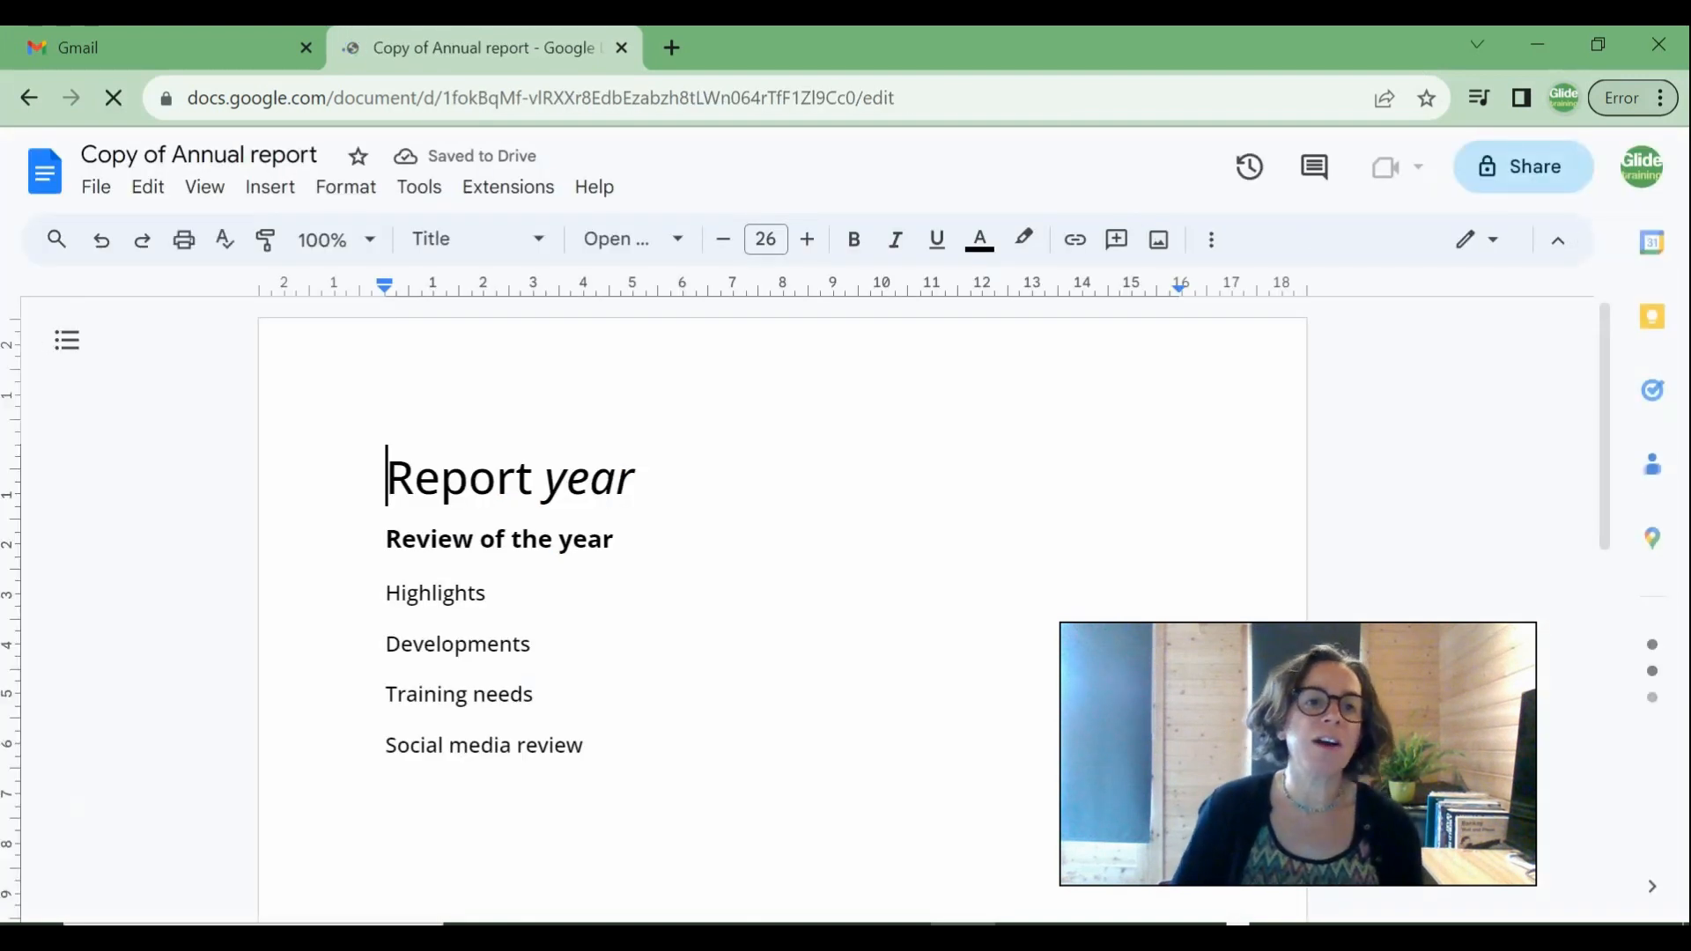